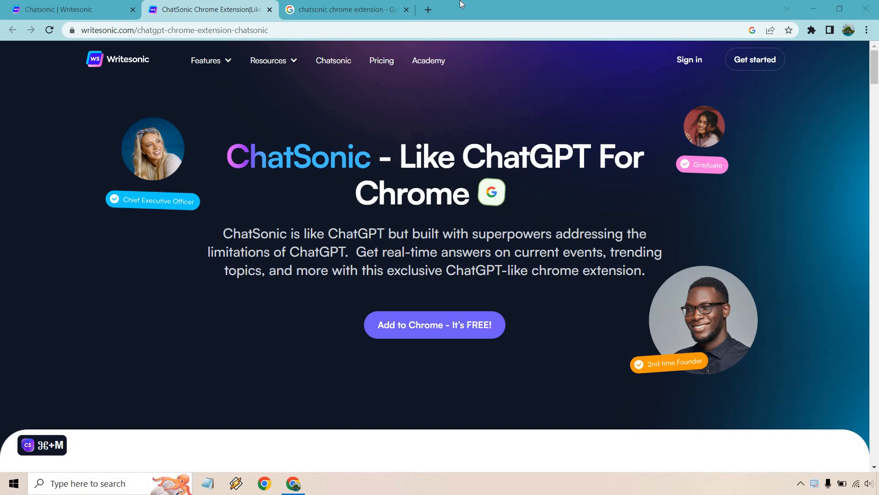
{"action": "mouse_move", "coordinate": [811, 145]}
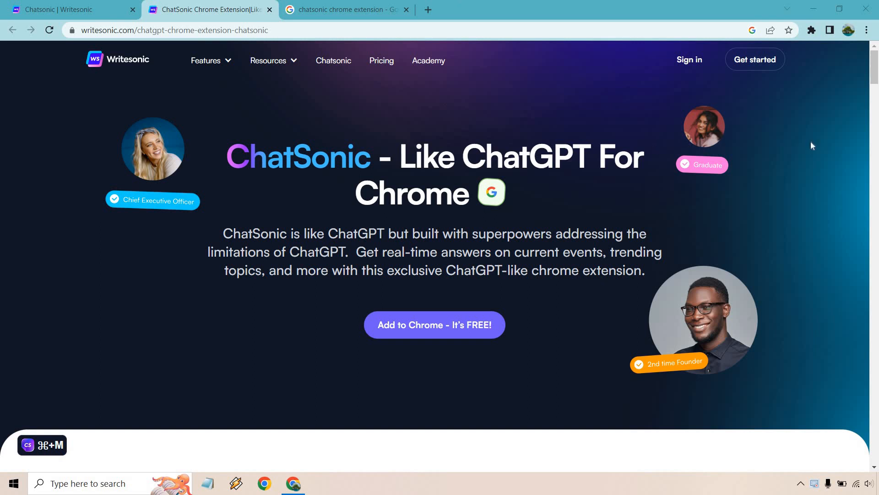
Scroll through the current page and click an element on it.
{"action": "scroll", "scroll_direction": "down", "scroll_amount": 3}
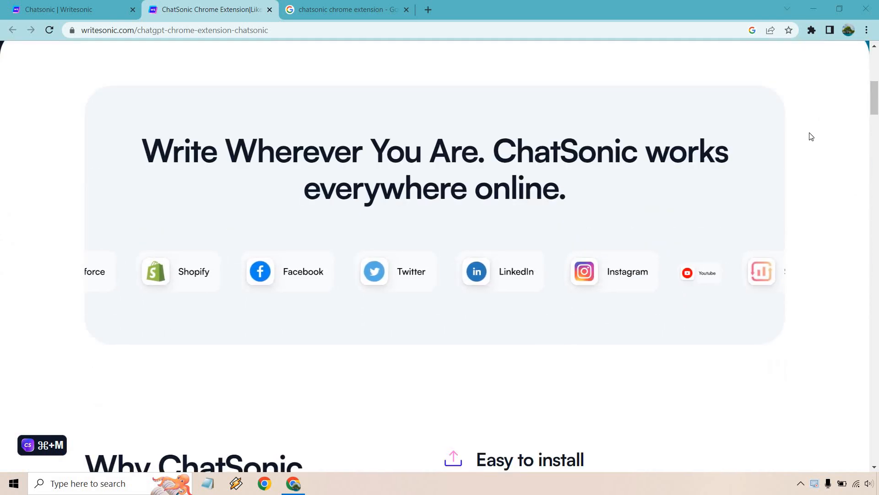
{"action": "scroll", "scroll_direction": "down", "scroll_amount": 3}
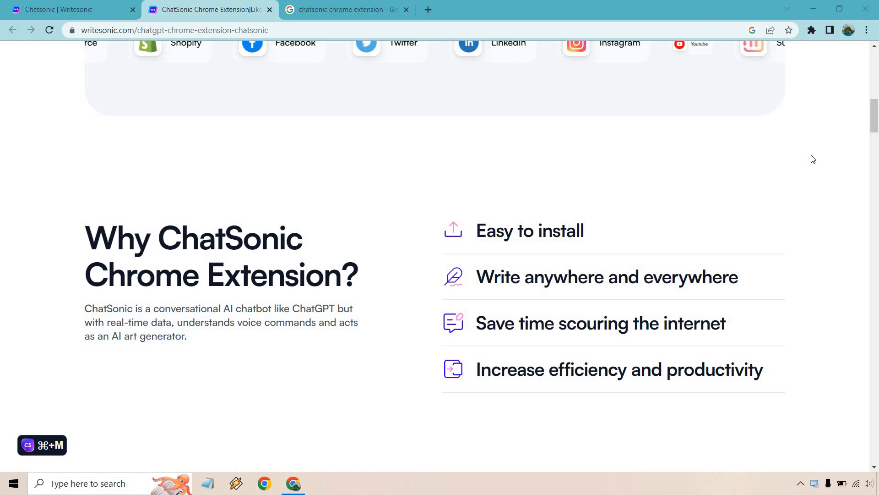
{"action": "scroll", "scroll_direction": "up", "scroll_amount": 3}
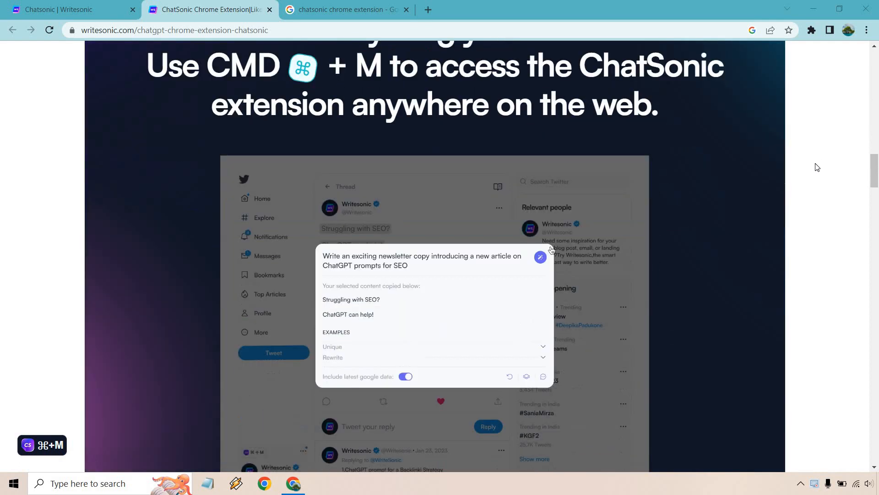
{"action": "left_click", "coordinate": [541, 257]}
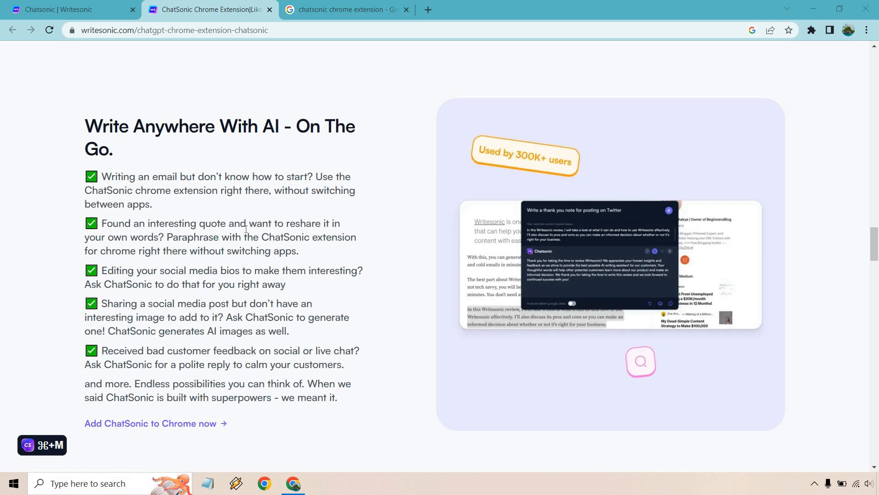
Switch to the 'chatsonic chrome extension' Google results and ask ChatSonic about that query.
{"action": "scroll", "scroll_direction": "down", "scroll_amount": 3}
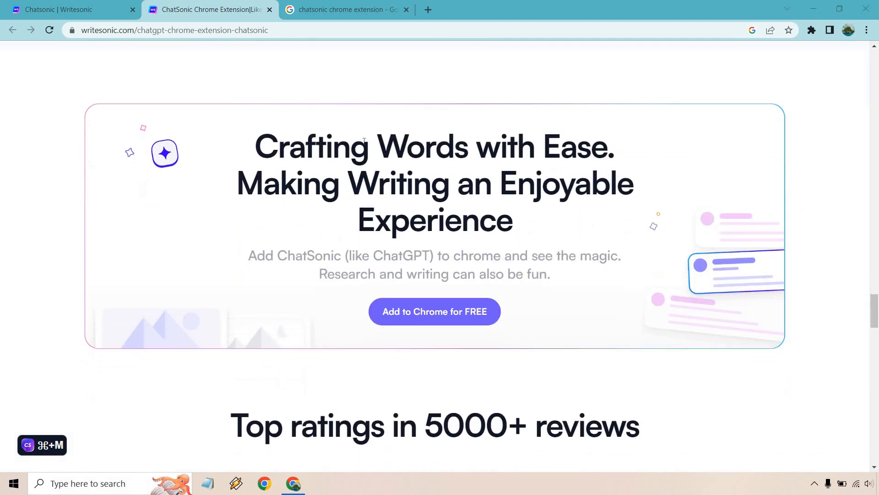
{"action": "scroll", "scroll_direction": "down", "scroll_amount": 3}
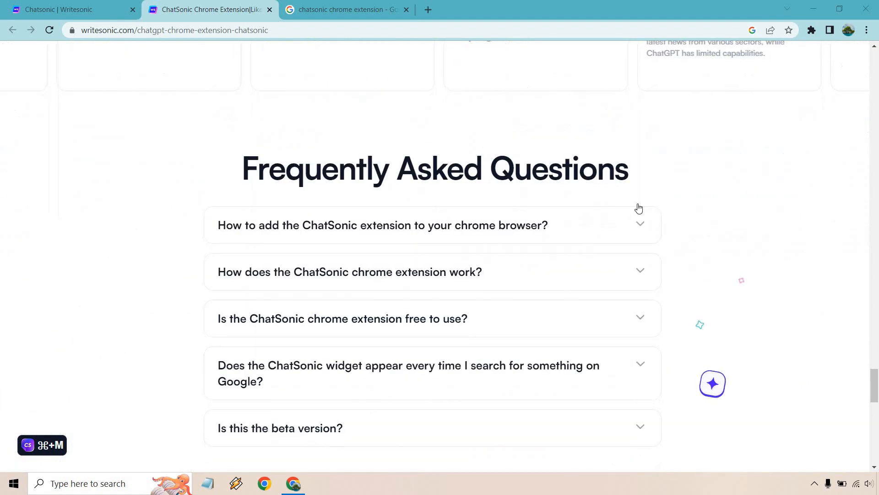
{"action": "scroll", "scroll_direction": "down", "scroll_amount": 3}
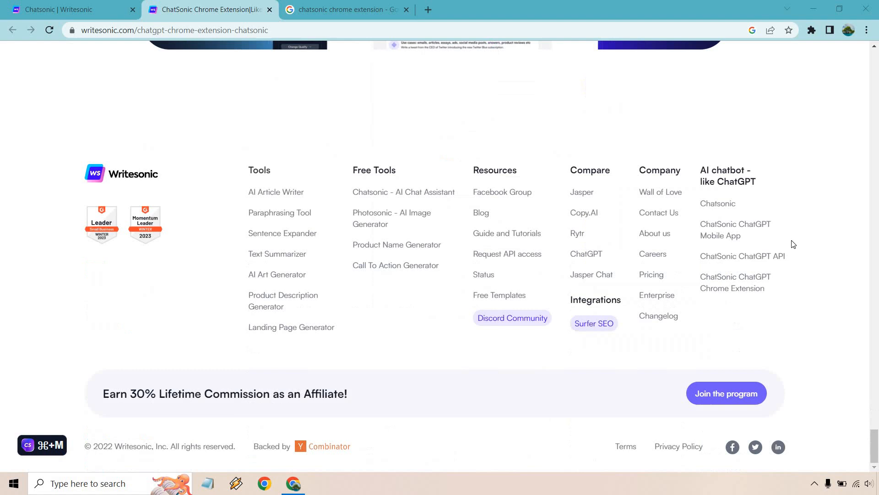
{"action": "scroll", "scroll_direction": "up", "scroll_amount": 3}
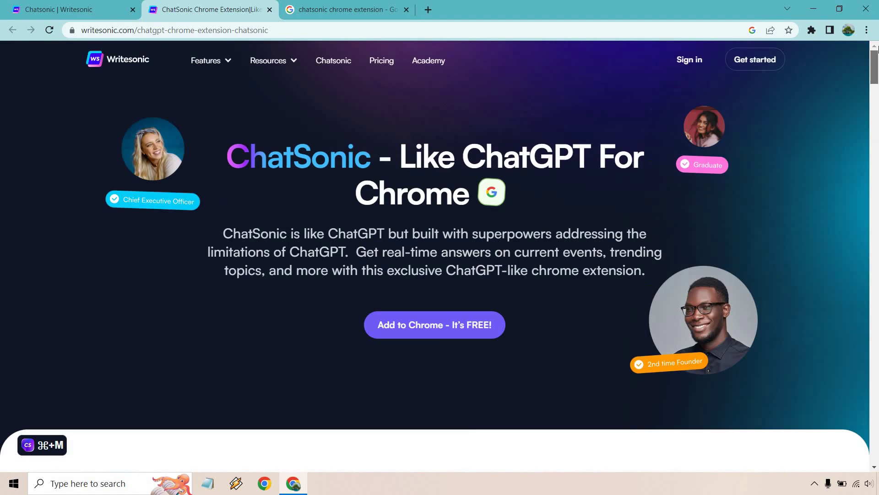
{"action": "left_click", "coordinate": [345, 9]}
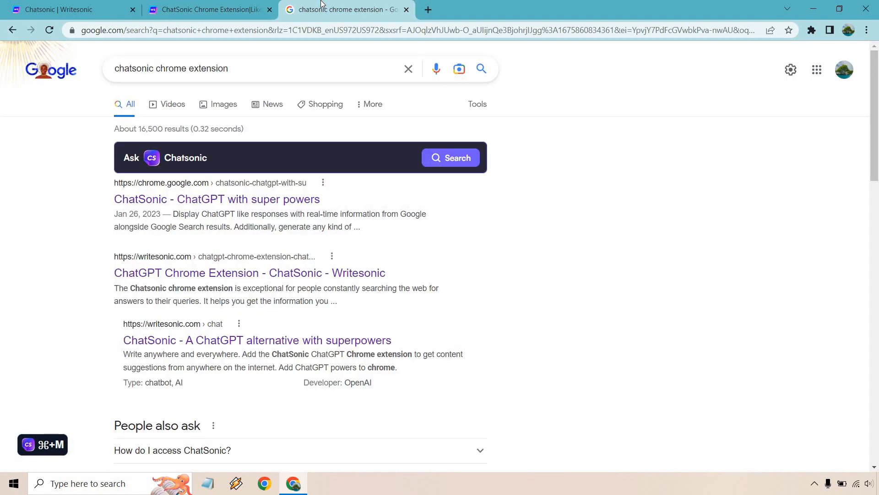
{"action": "mouse_move", "coordinate": [306, 24]}
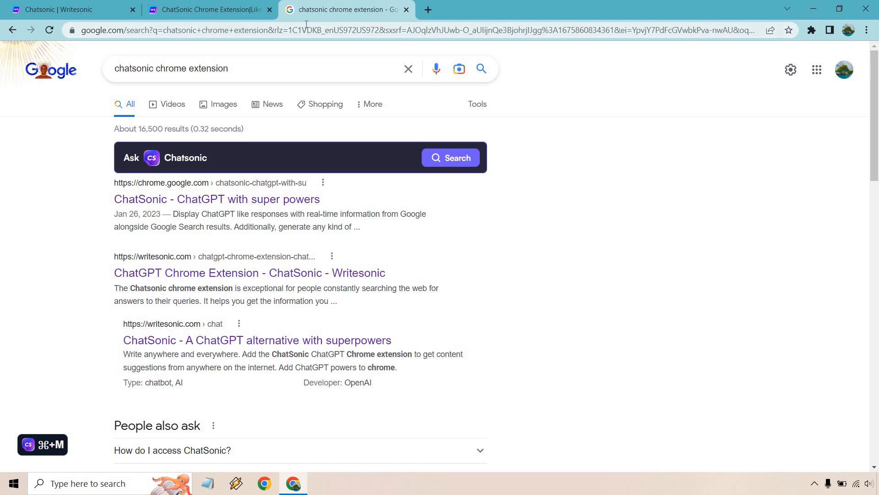
{"action": "mouse_move", "coordinate": [270, 124]}
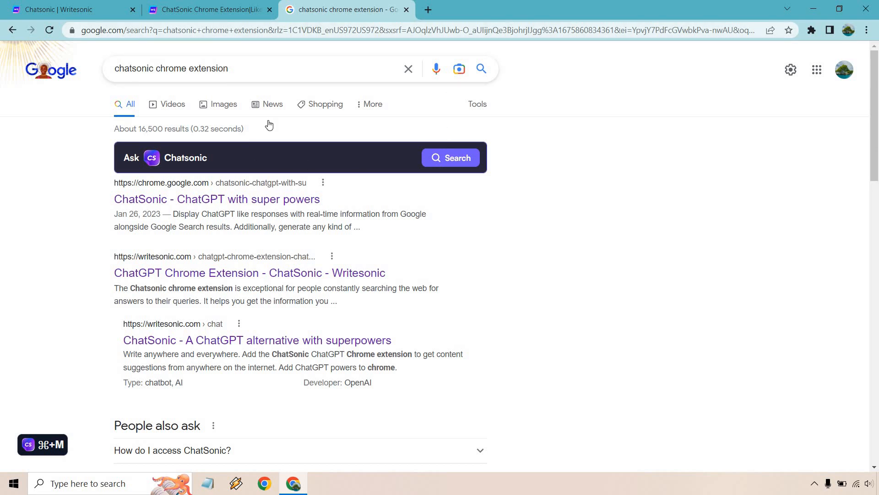
{"action": "mouse_move", "coordinate": [361, 155]}
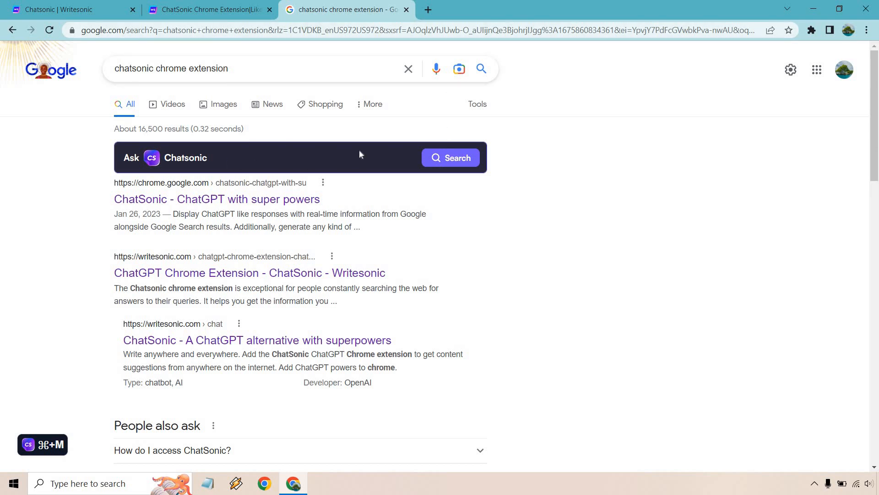
{"action": "mouse_move", "coordinate": [783, 141]}
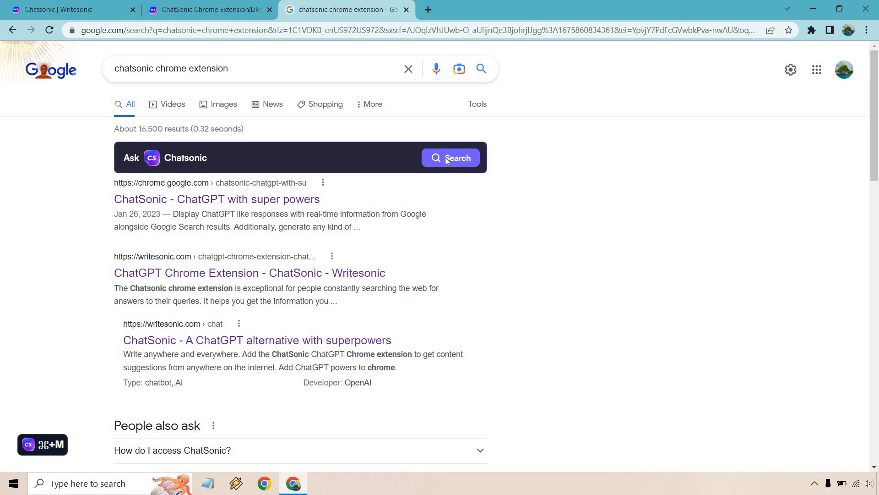
{"action": "left_click", "coordinate": [451, 157]}
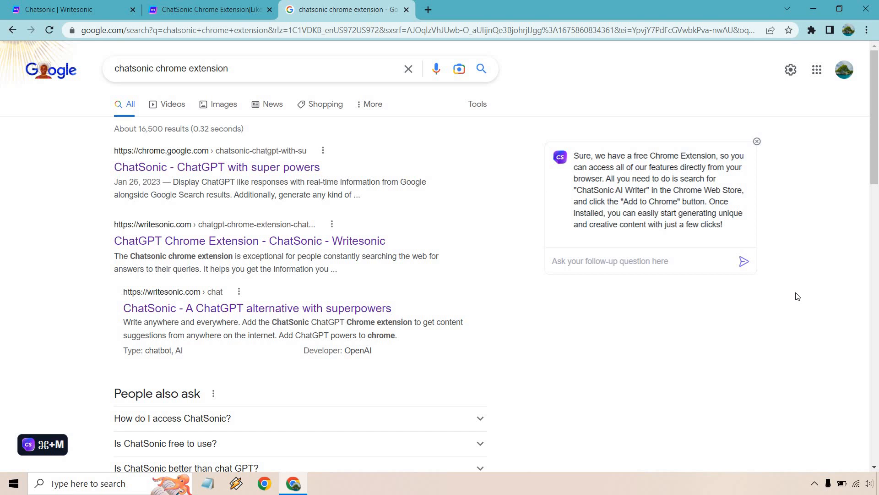
{"action": "mouse_move", "coordinate": [177, 408]}
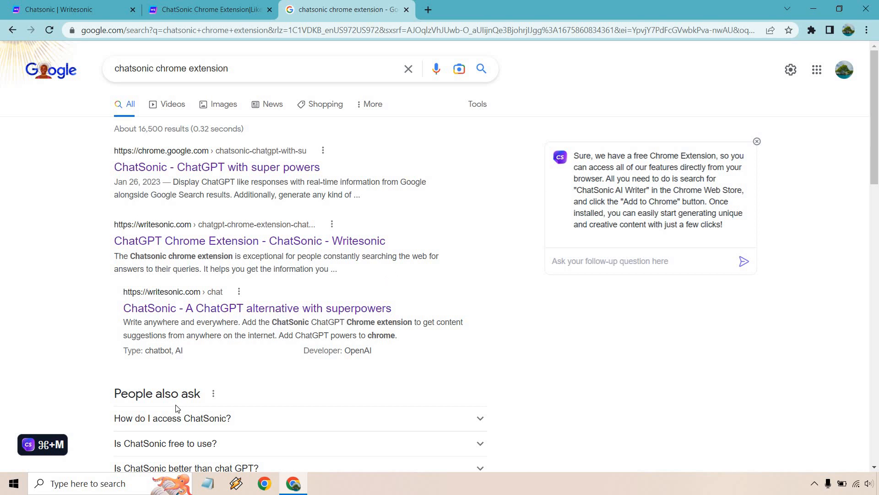
Open the ChatSonic popup and type a request for a quick Facebook post on the Chrome extension's benefits.
{"action": "left_click", "coordinate": [28, 444]}
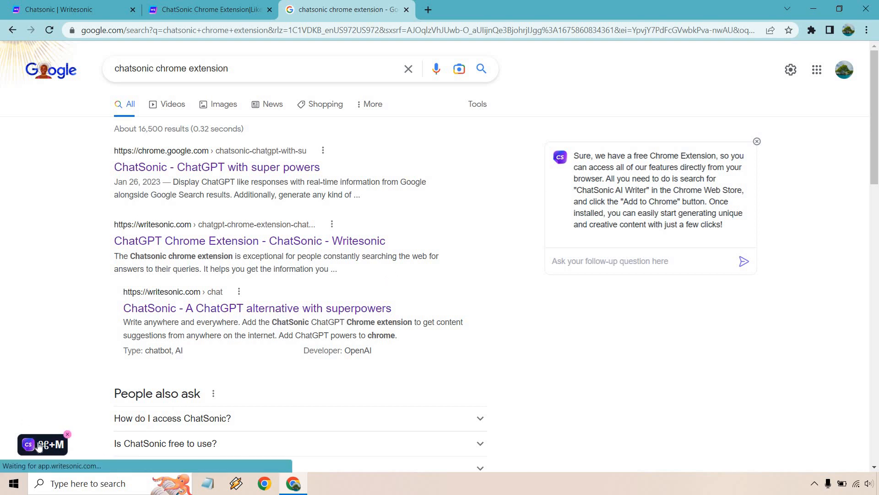
{"action": "left_click", "coordinate": [29, 444]}
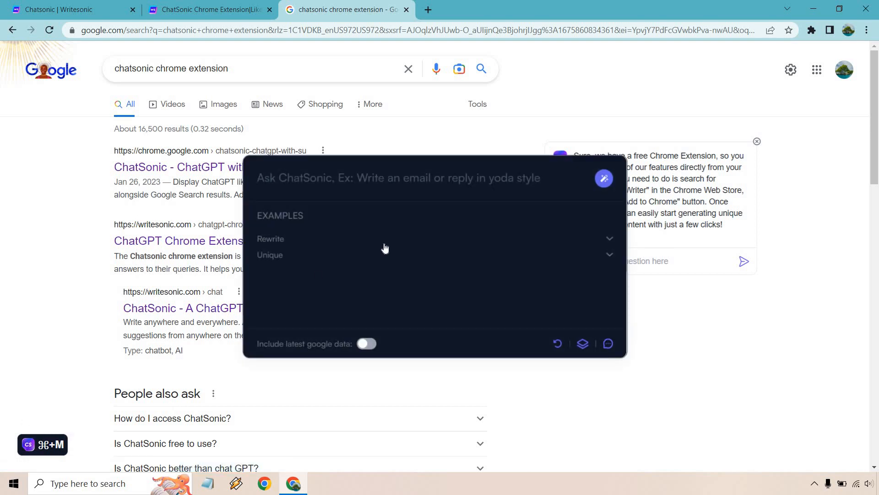
{"action": "mouse_move", "coordinate": [301, 237]}
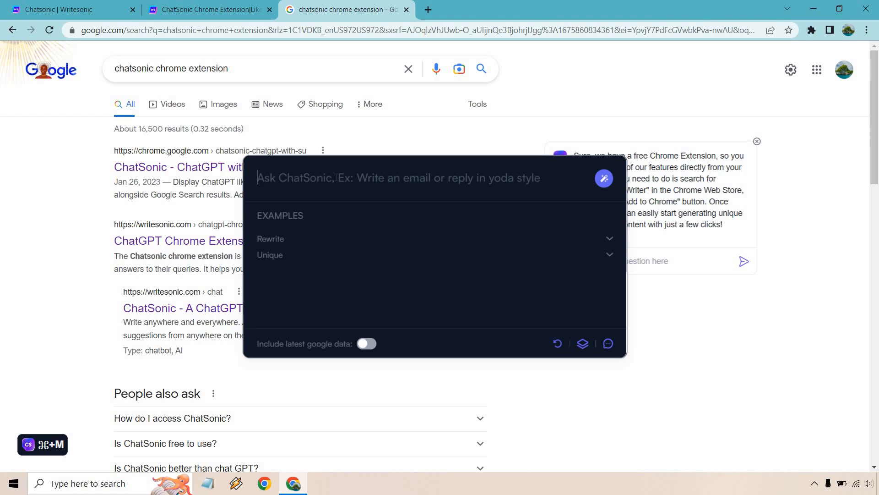
{"action": "type", "text": "Write a quick Facebook post talking about the benefits of using the Chatsonic Chrome Extension."}
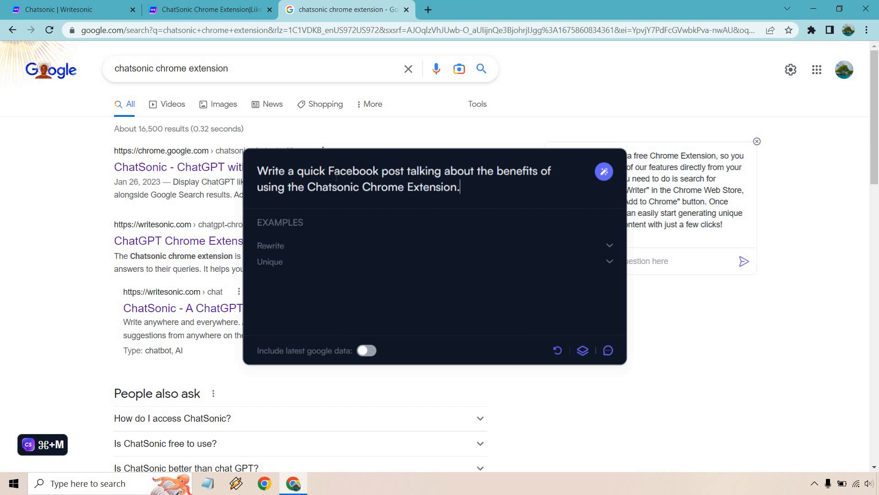
{"action": "left_click", "coordinate": [604, 171]}
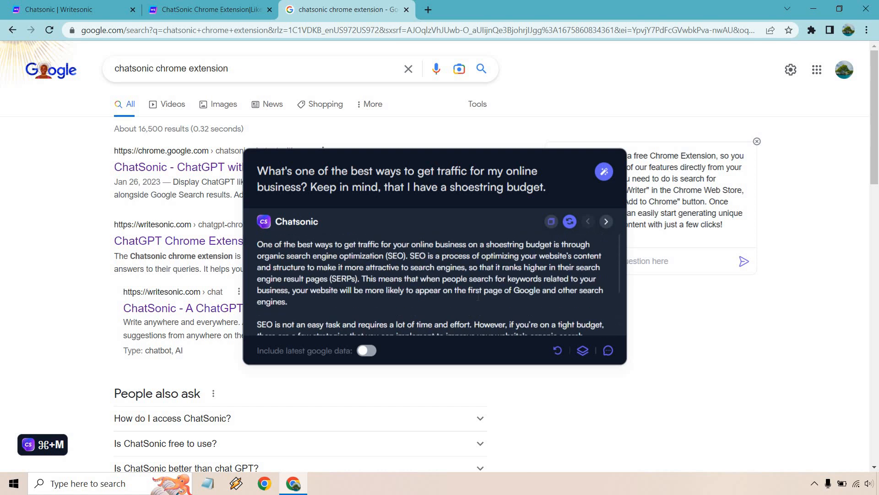
{"action": "mouse_move", "coordinate": [742, 312]}
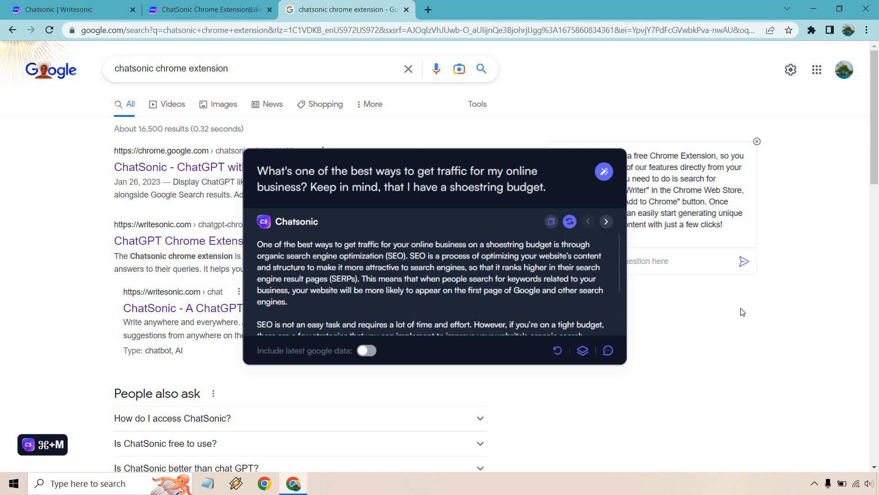